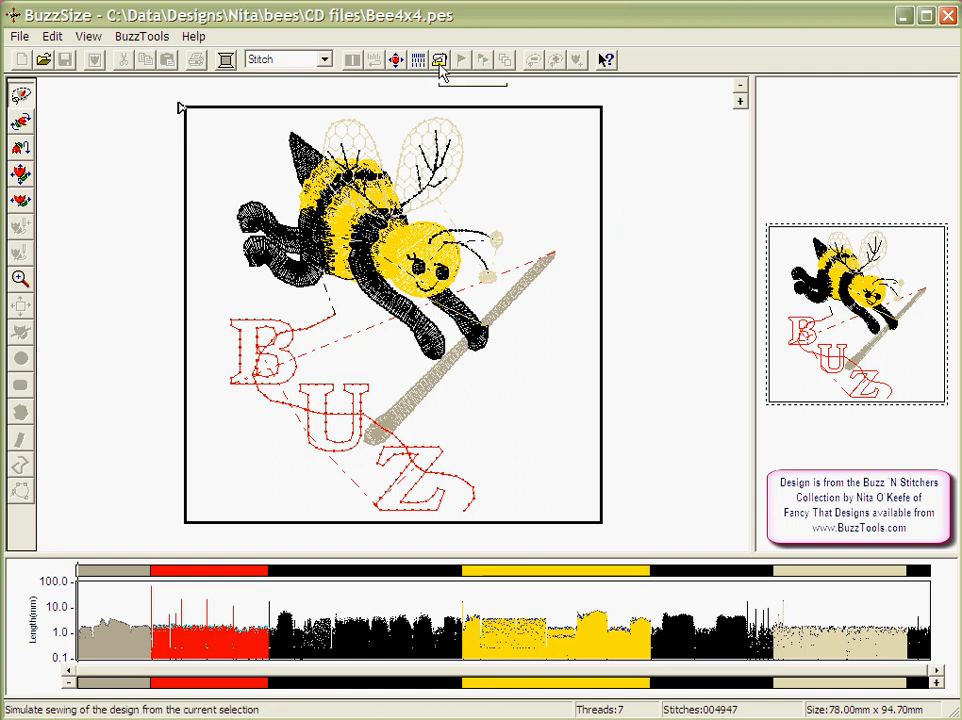
mouse_move(440, 60)
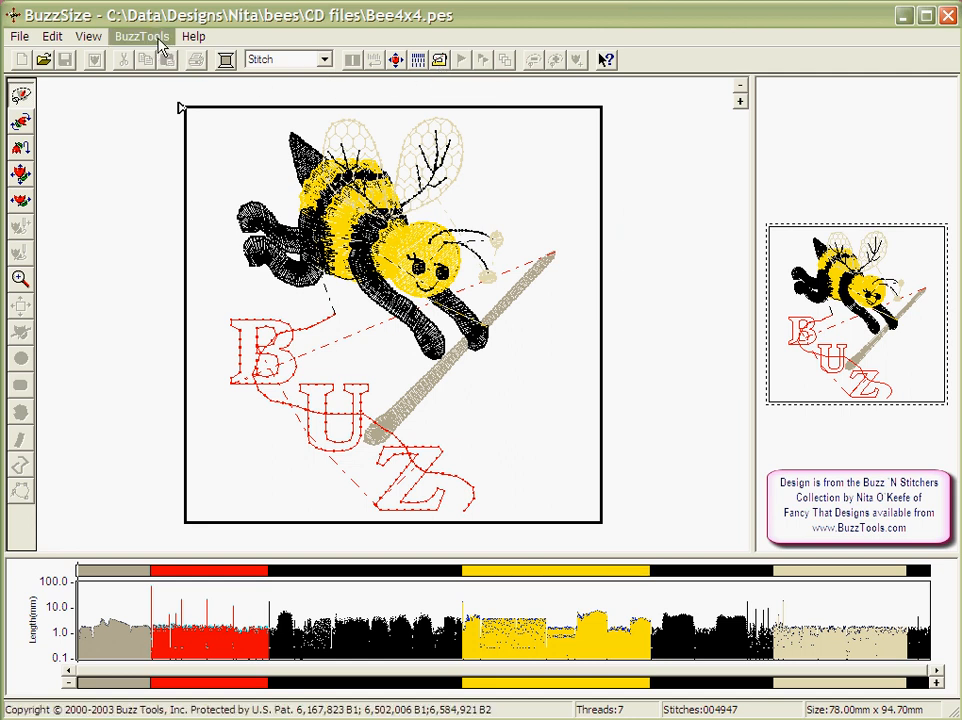
- Show the BuzzTools command list that includes Sew Simulator
left_click(142, 36)
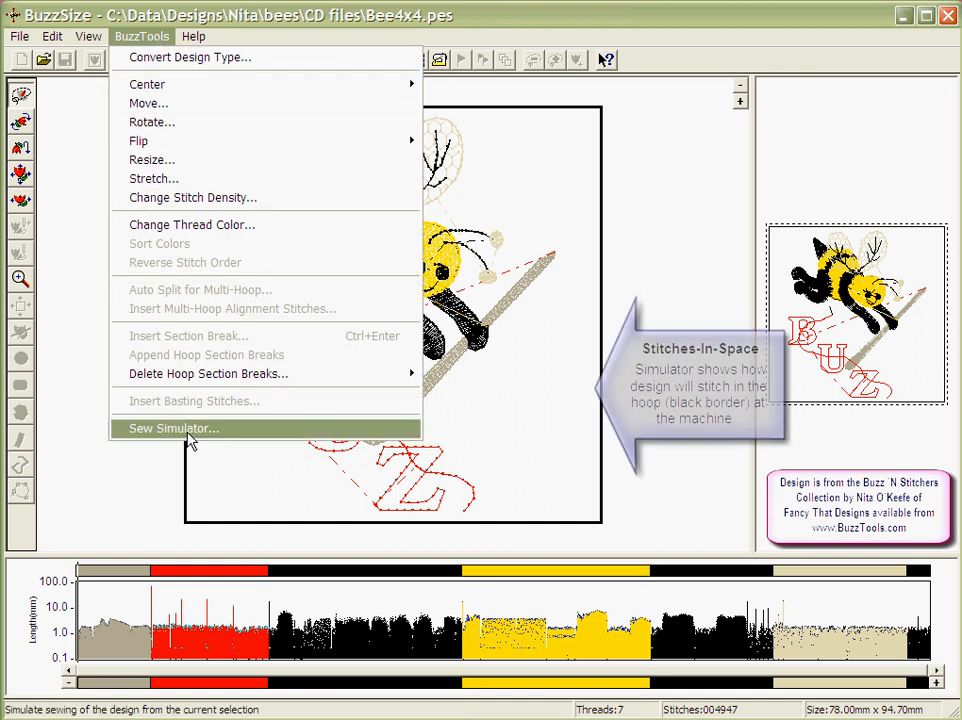
- Run the Sew Simulator on the bee design and choose a stitches-per-second playback speed
left_click(172, 428)
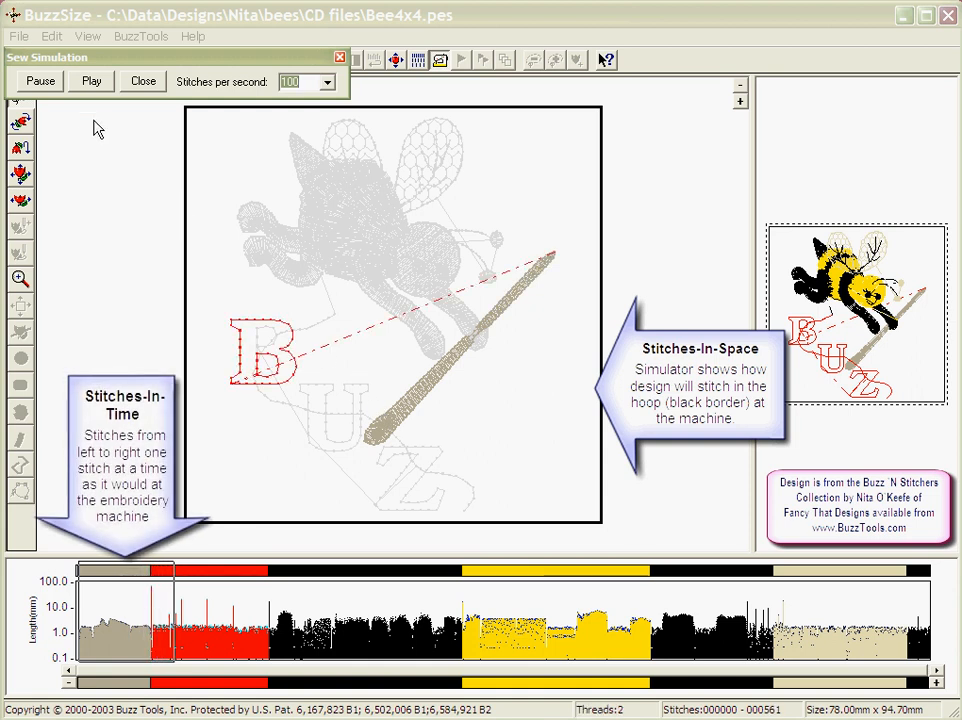
left_click(90, 80)
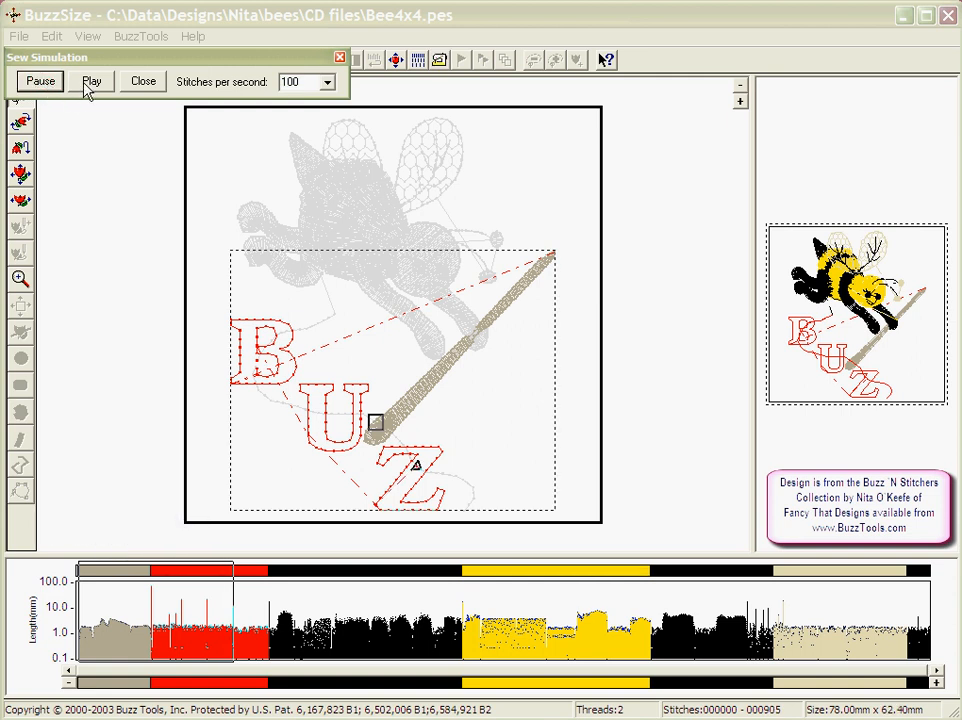
left_click(92, 80)
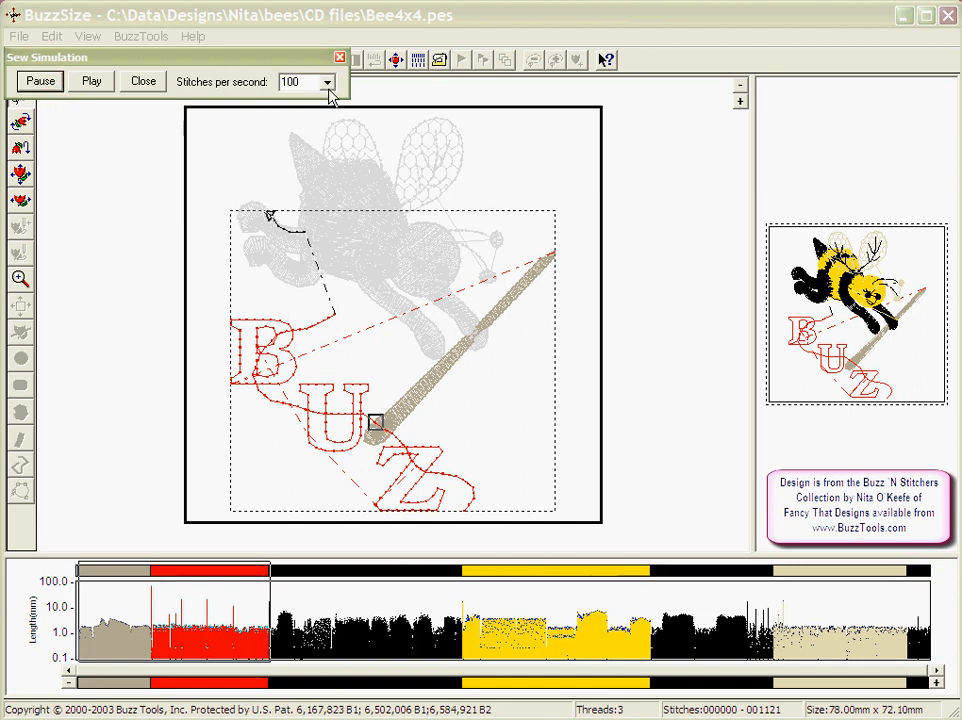
left_click(328, 82)
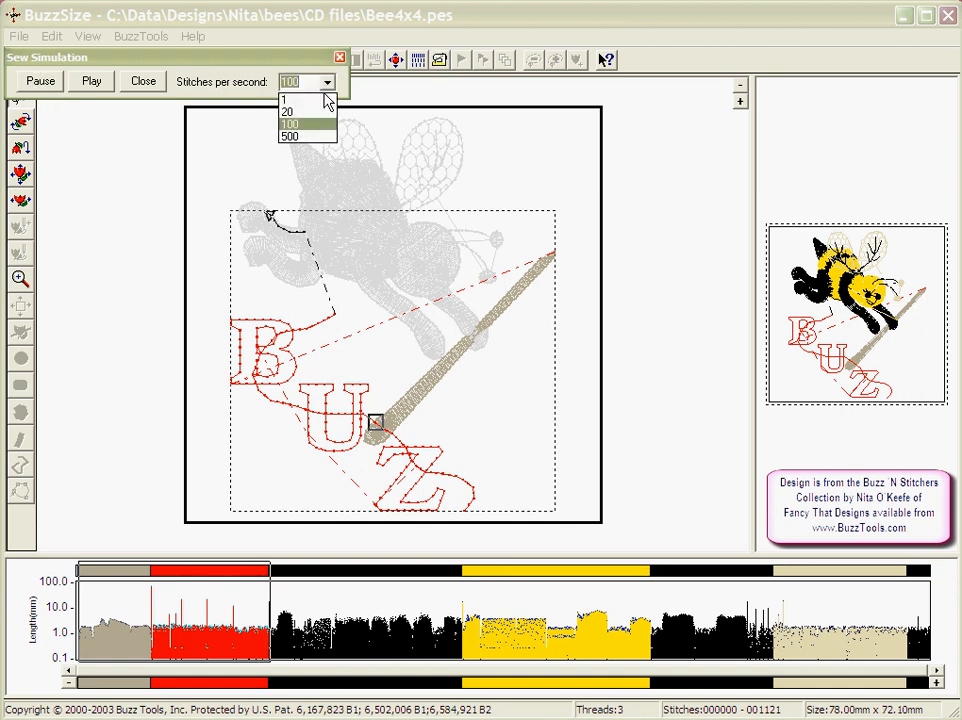
left_click(288, 124)
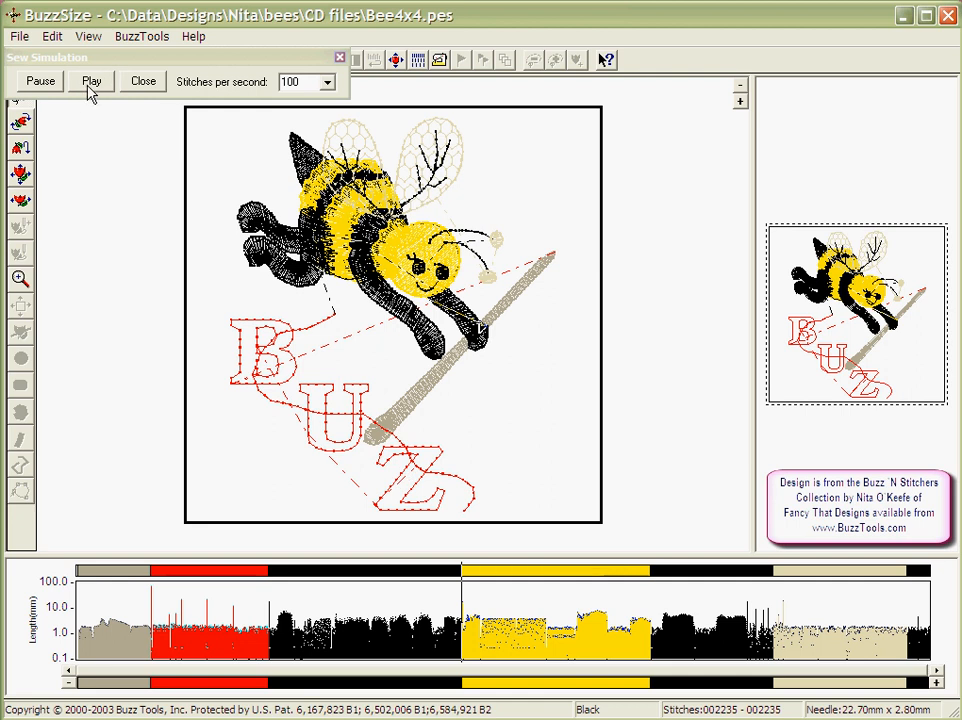
- Resume the stitch simulation so the bee's yellow head fills in over the grey outline
left_click(92, 80)
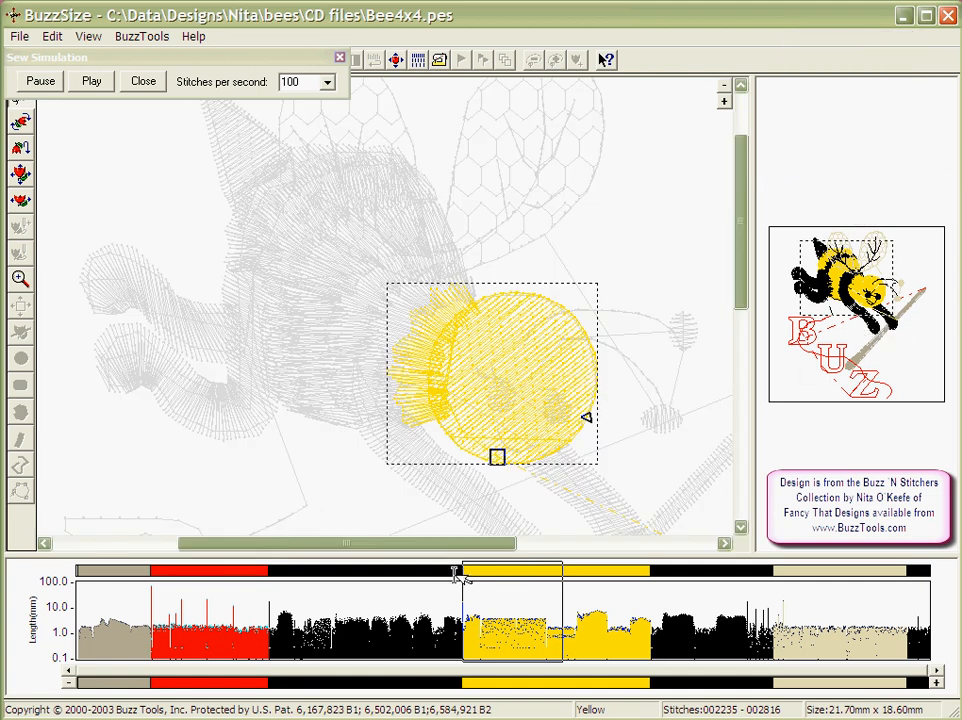
- Play the close-up stitch-out until the bee's black and yellow stripes are fully sewn
left_click(92, 80)
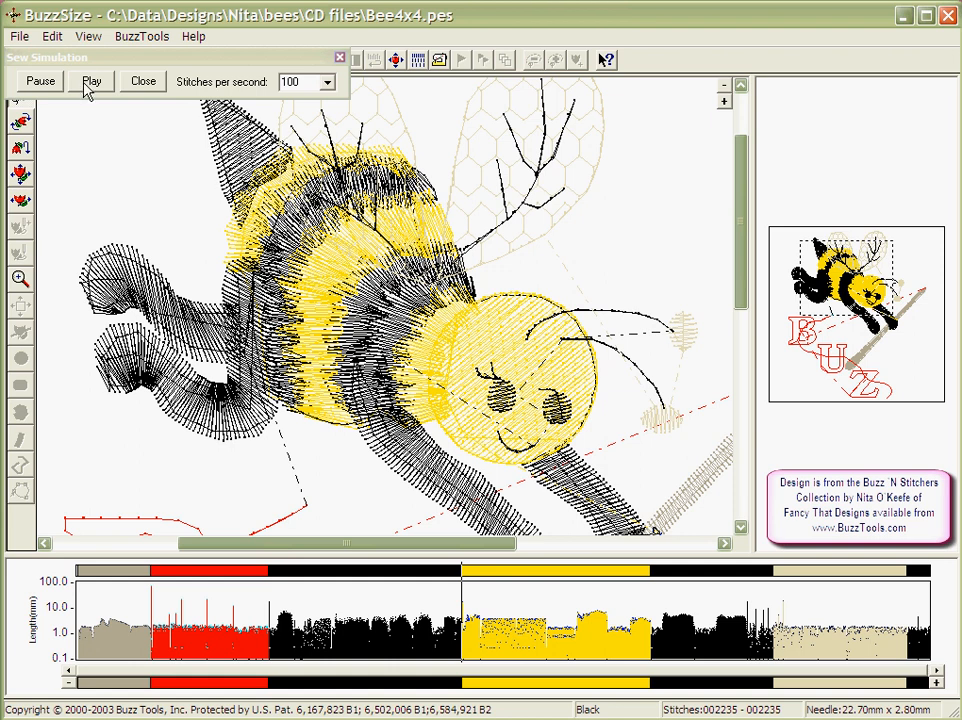